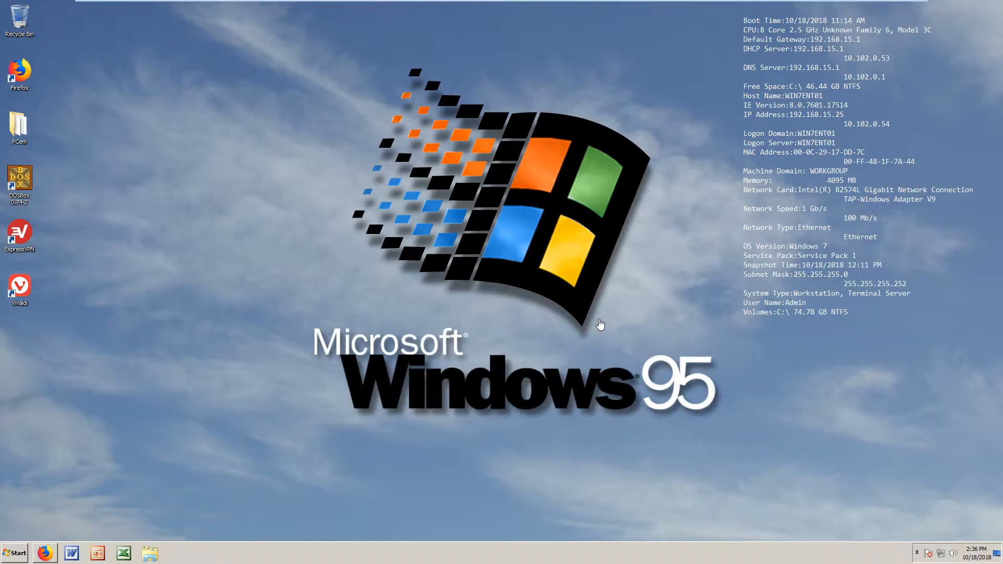
mouse_move(568, 142)
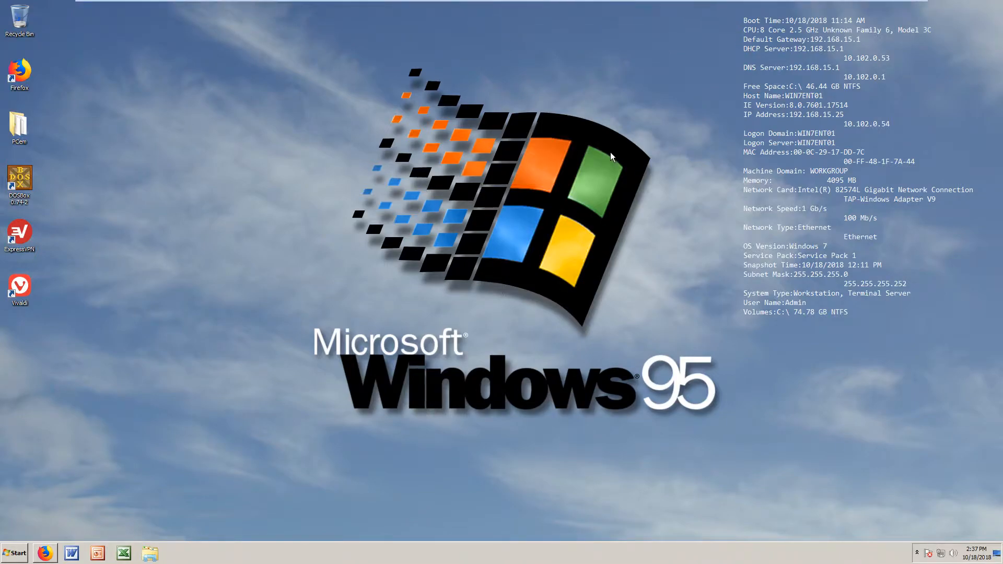
mouse_move(524, 295)
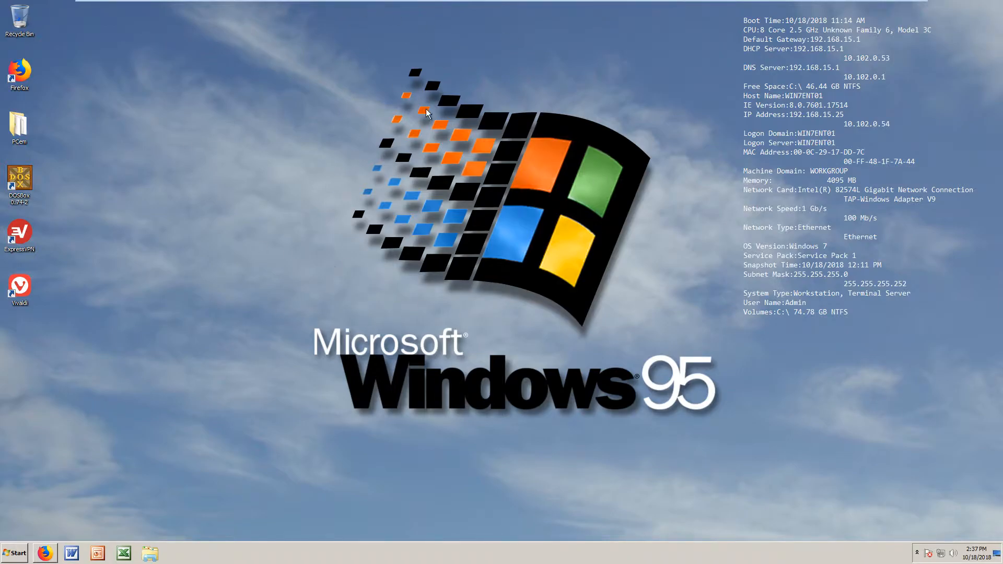
mouse_move(409, 239)
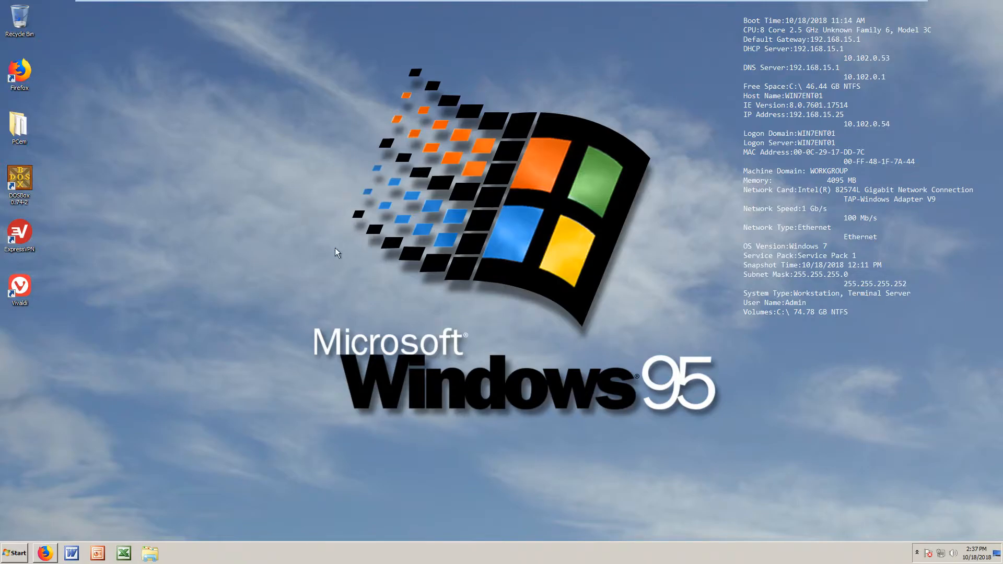
mouse_move(439, 196)
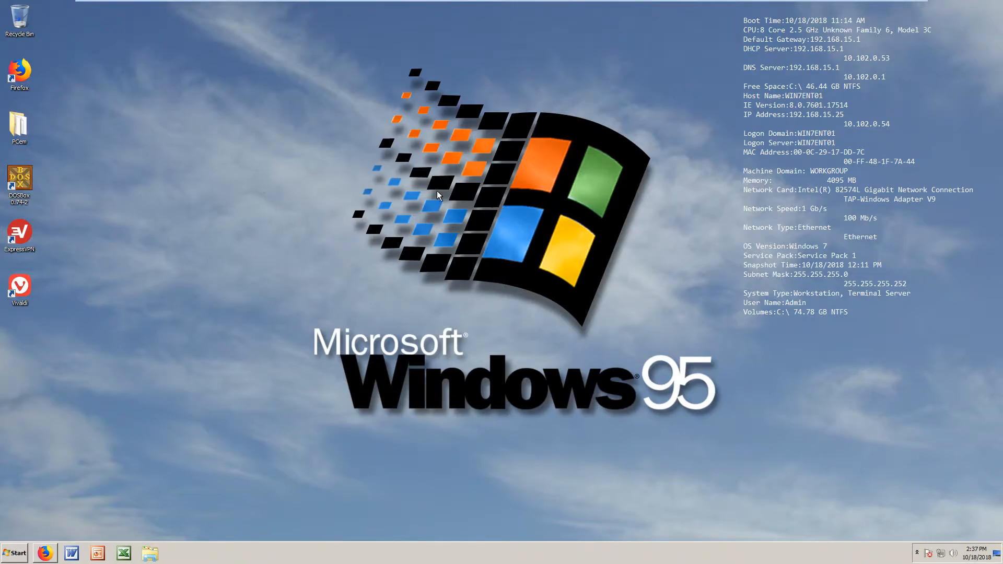
mouse_move(373, 187)
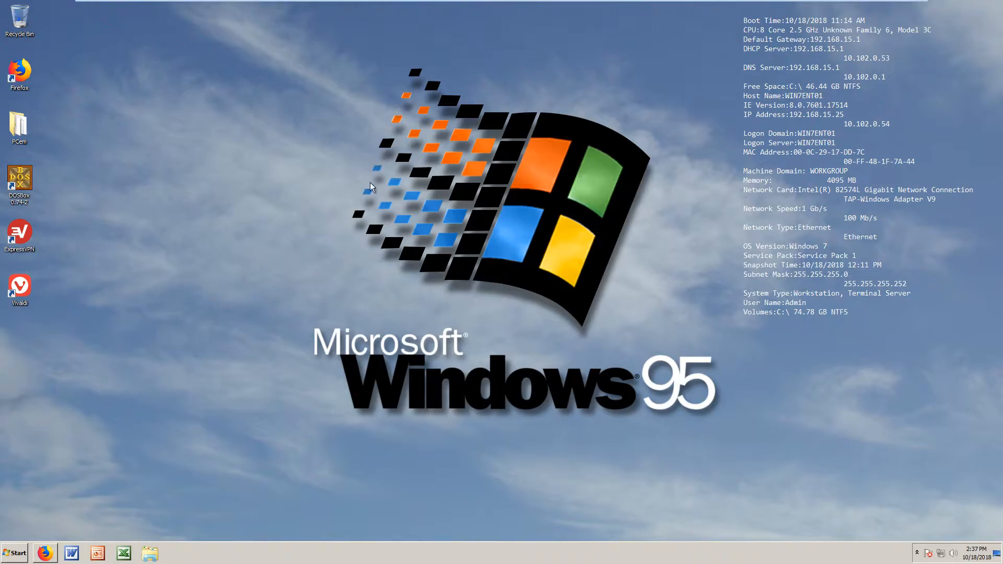
mouse_move(397, 331)
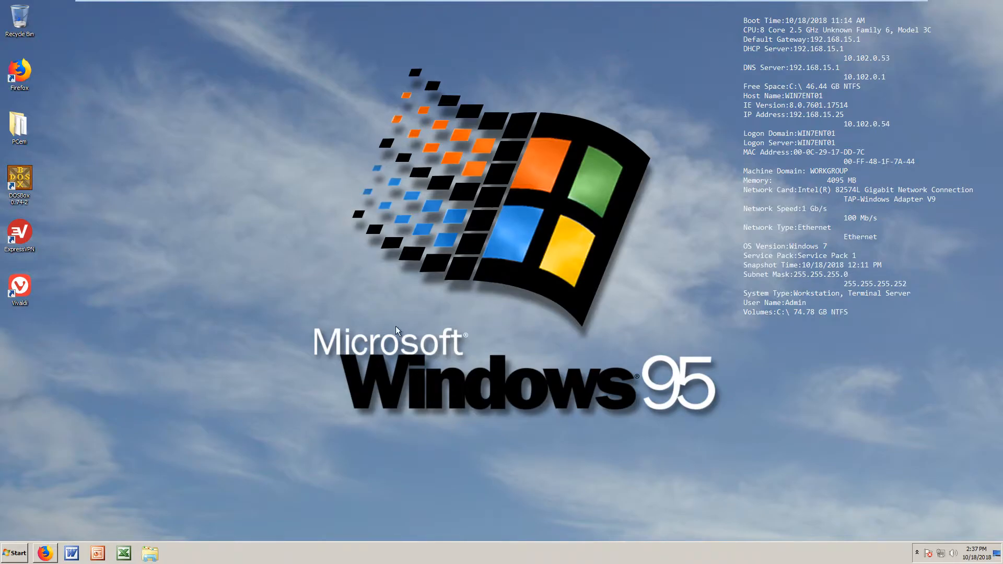
mouse_move(785, 286)
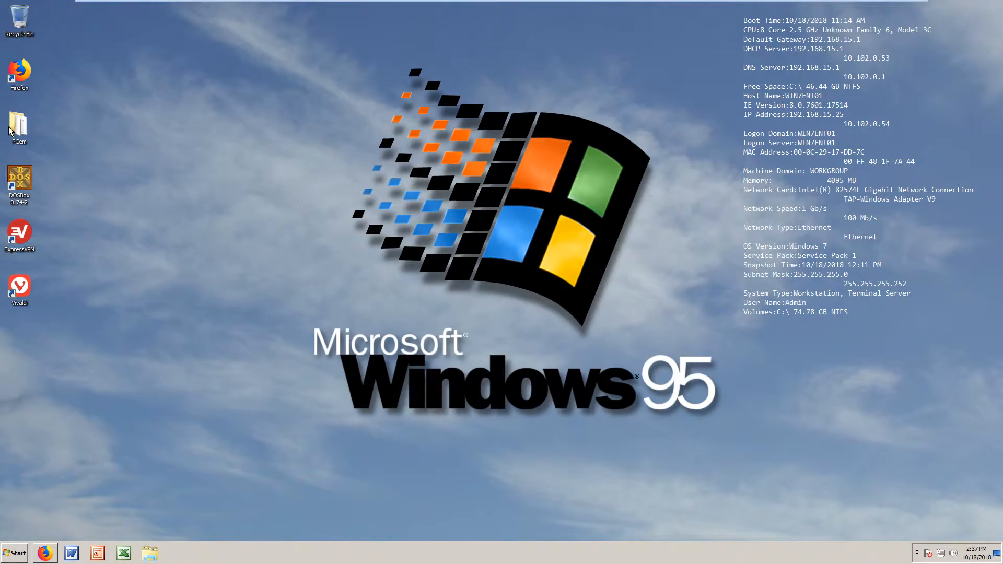
Step: Launch PCem from its folder and start the MS-DOS 2.12 machine
double_click(19, 127)
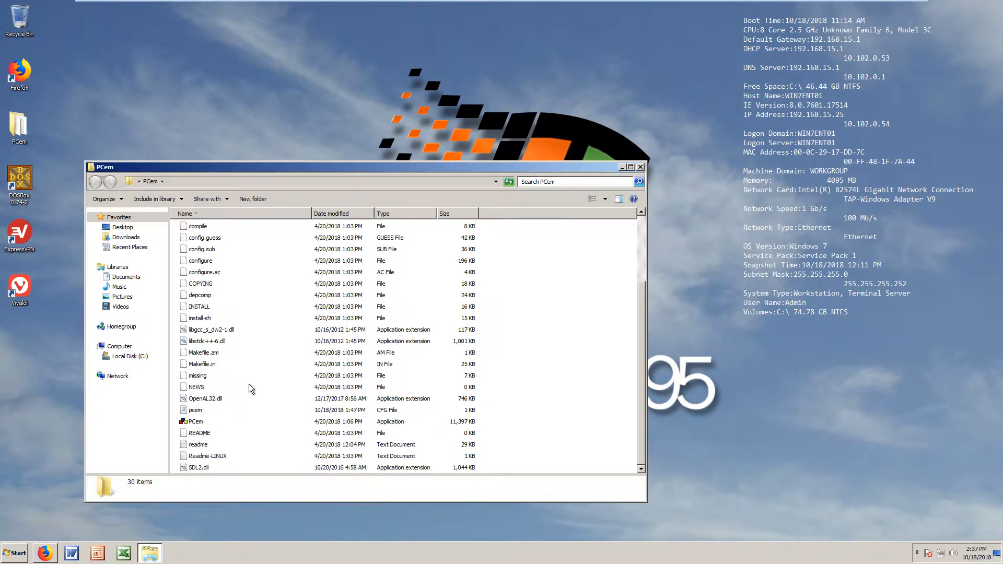
click(196, 421)
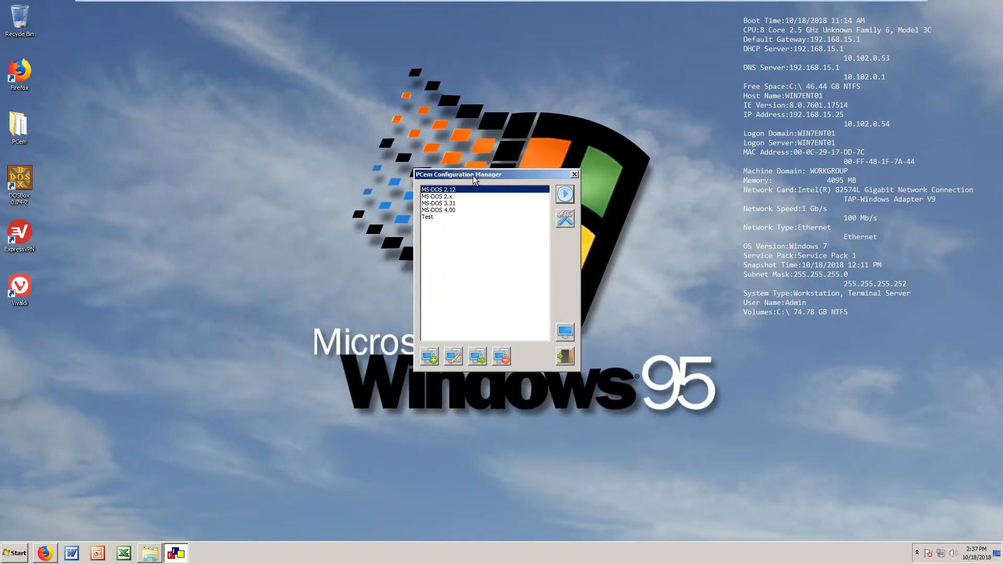
click(572, 175)
text(dir)
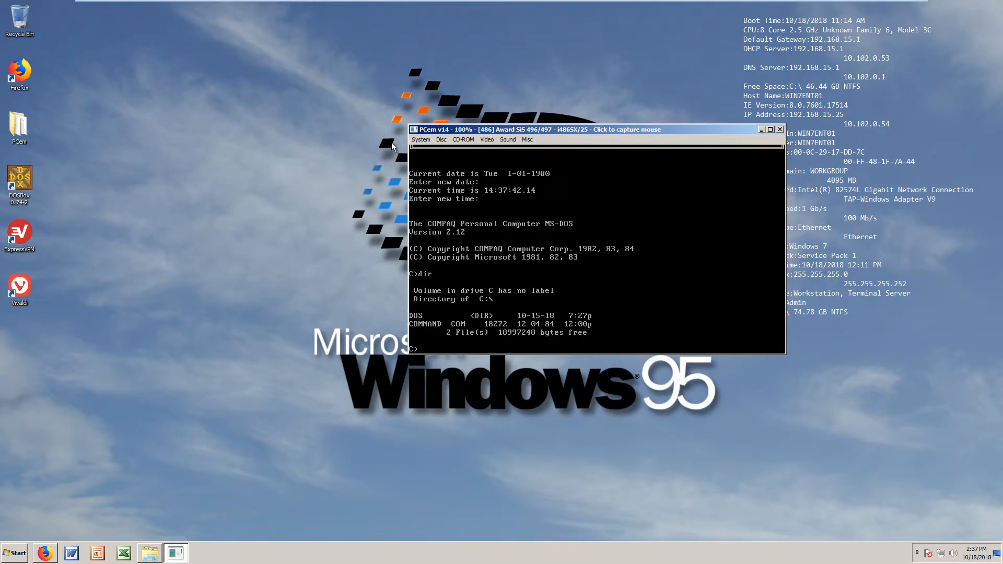
Step: Stop the running MS-DOS 2.12 emulation and confirm
click(779, 129)
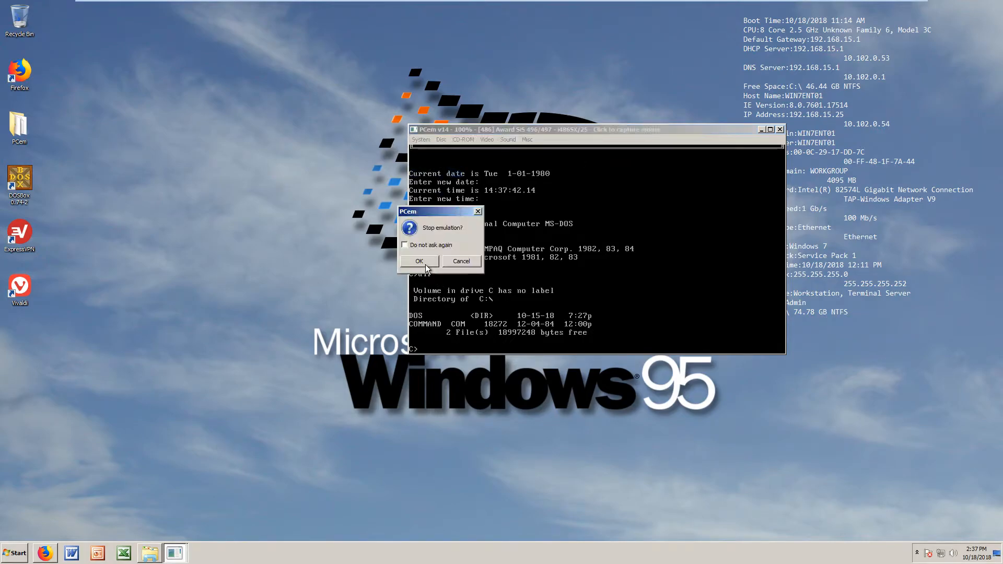
click(418, 261)
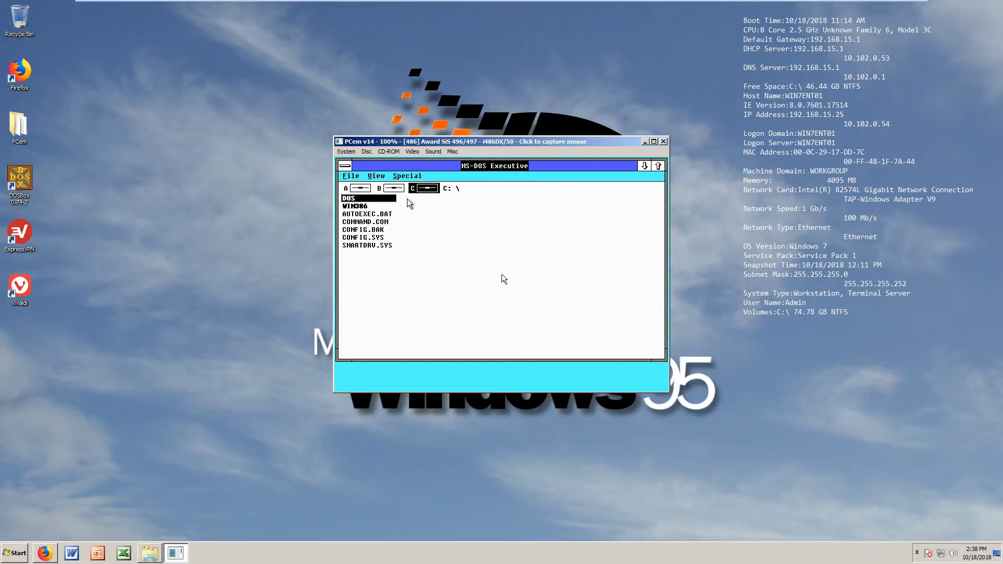
mouse_move(523, 309)
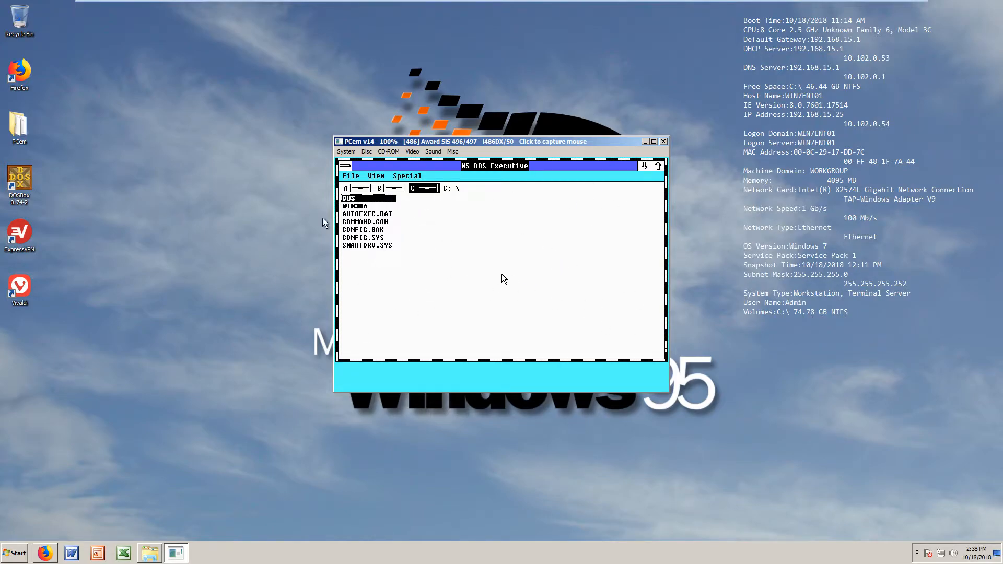
mouse_move(573, 289)
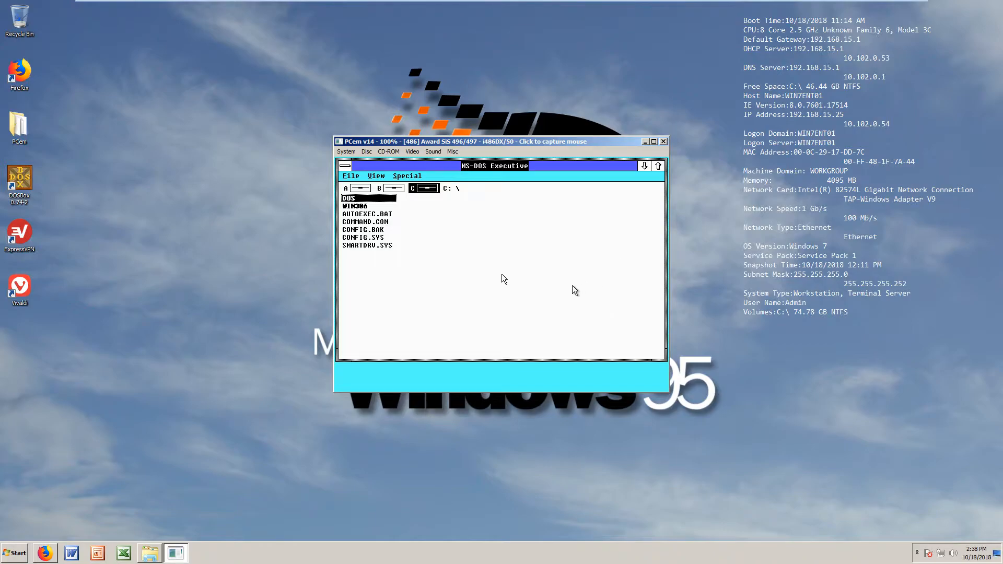
mouse_move(506, 274)
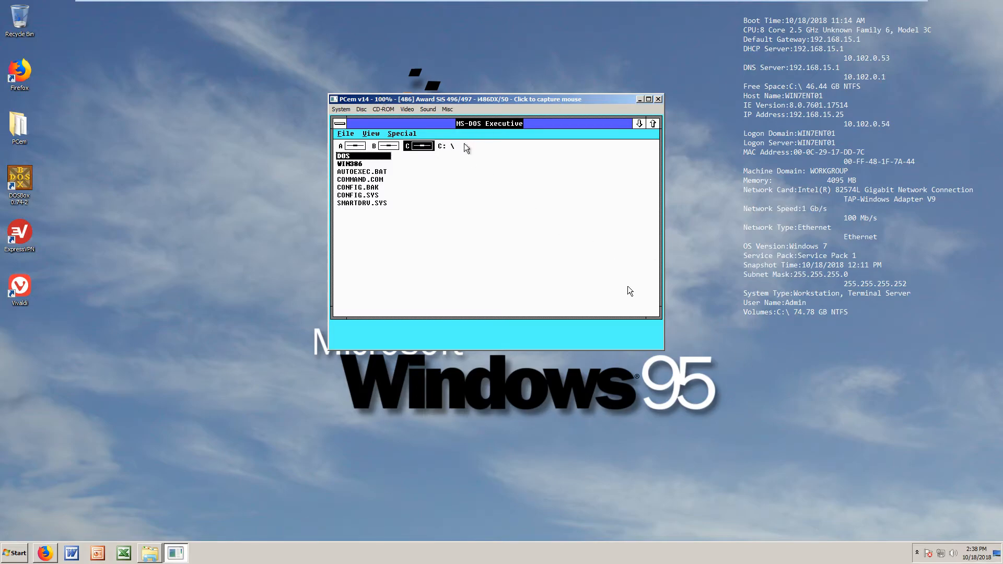
mouse_move(494, 172)
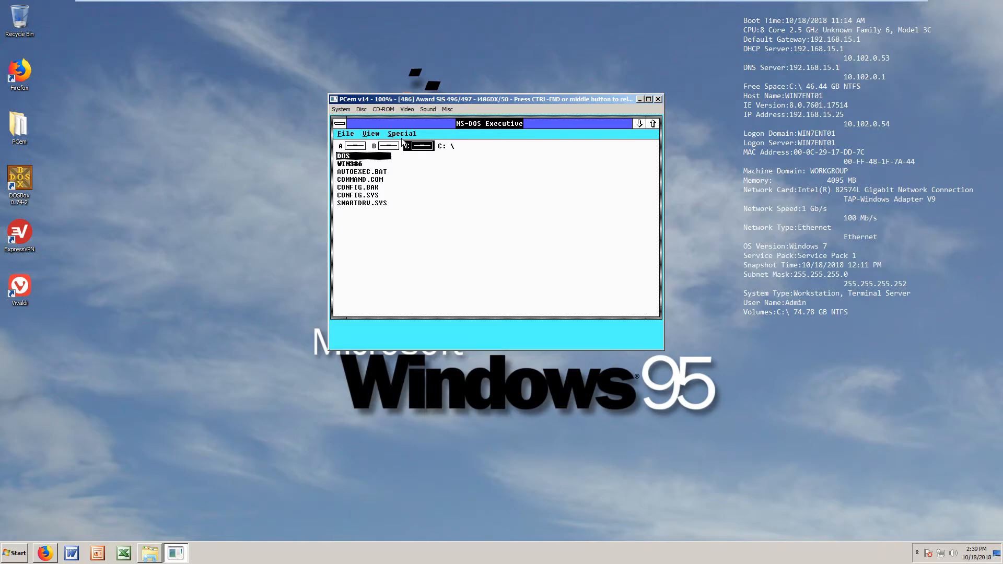
Step: Browse Local Disk (C:) to the PCem VHD support folder and run PCem.exe
drag(492, 98, 512, 161)
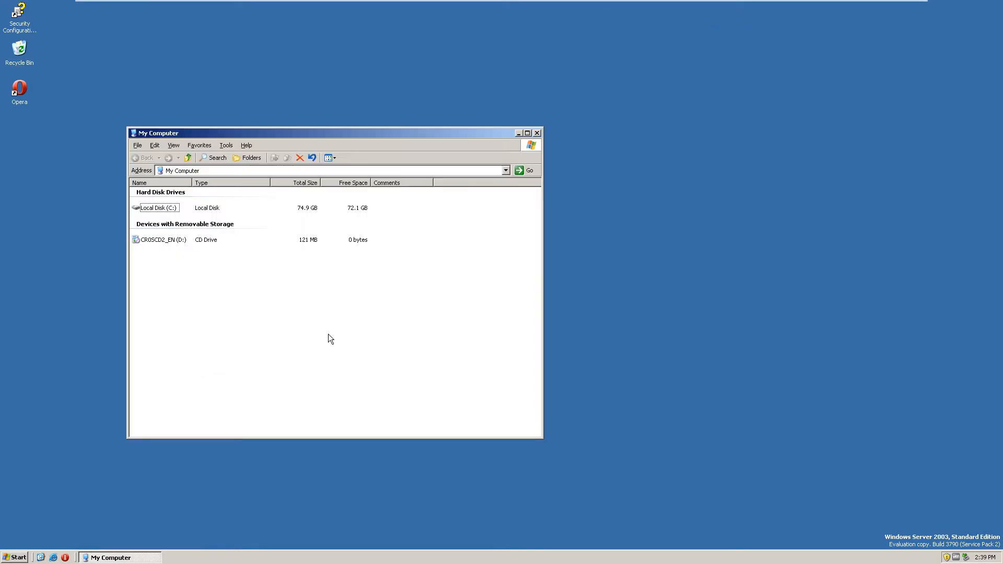
click(157, 207)
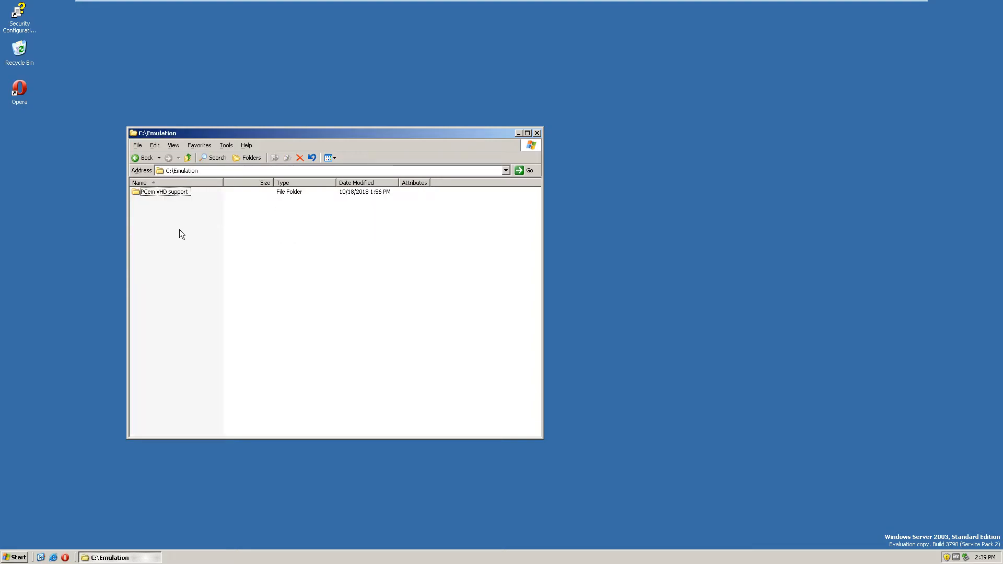
double_click(163, 193)
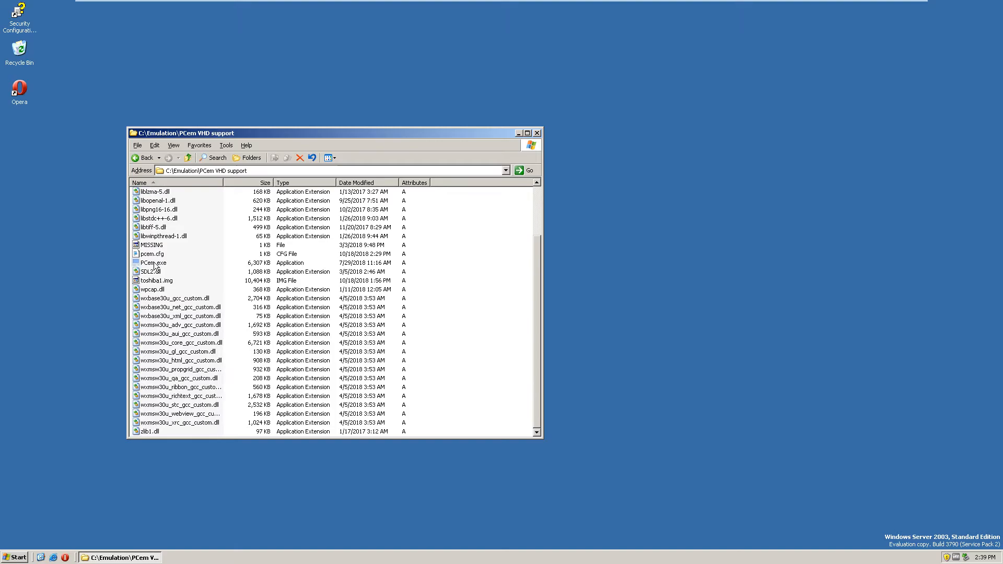
double_click(153, 263)
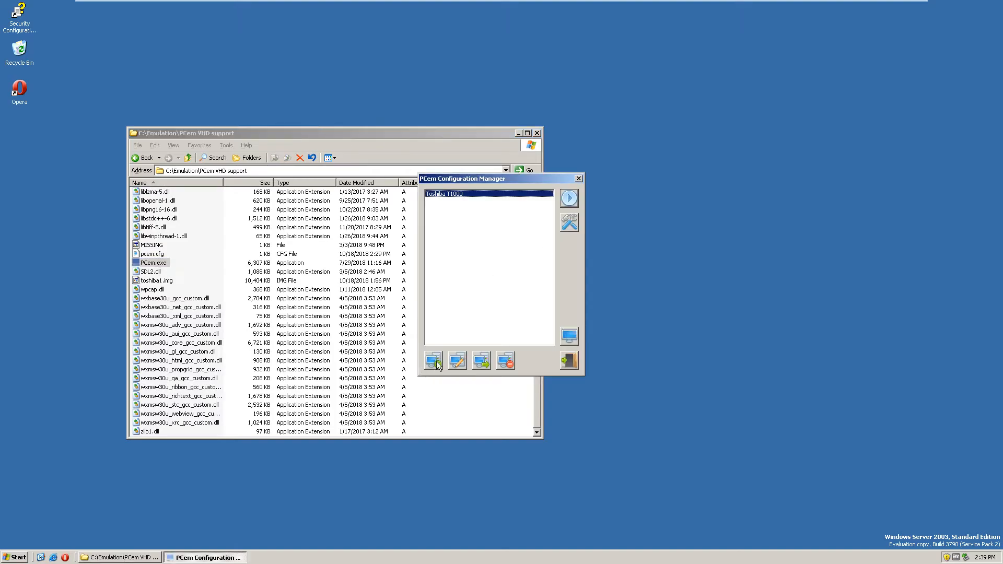
Step: Create a new config named 'test' with the AMI WinBIOS 486 machine and i486DX/50 CPU
click(432, 359)
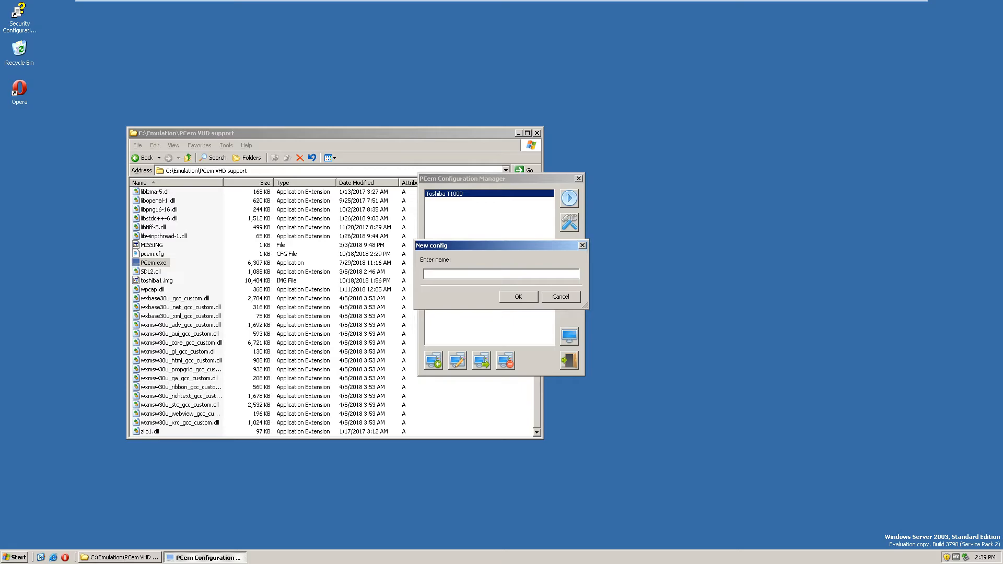
text(test)
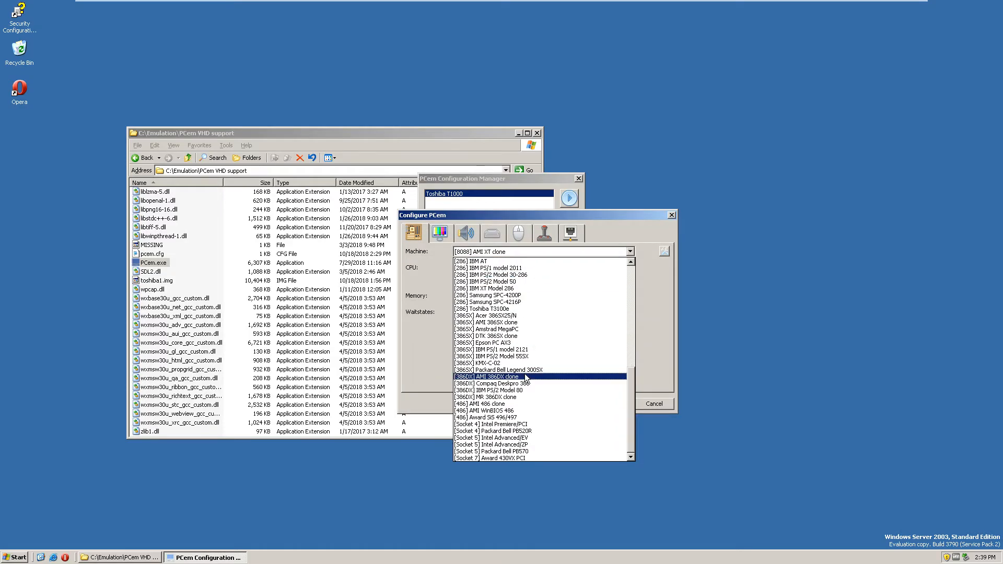
click(489, 410)
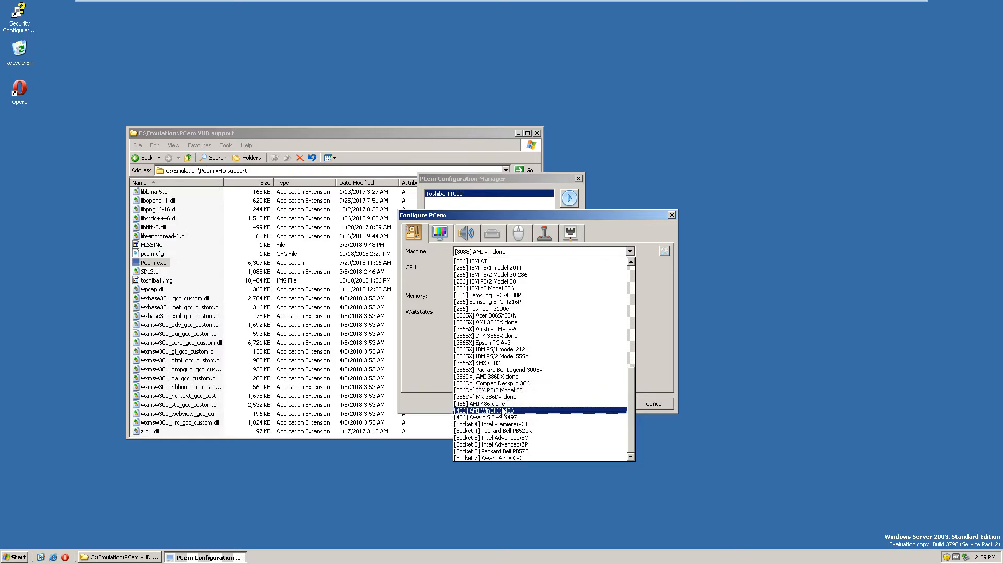
click(489, 409)
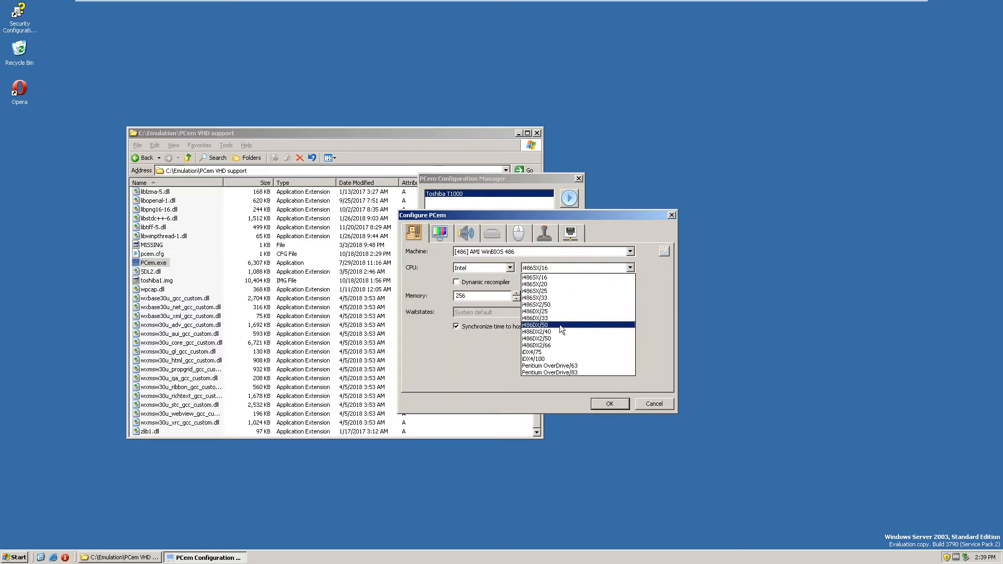
click(536, 325)
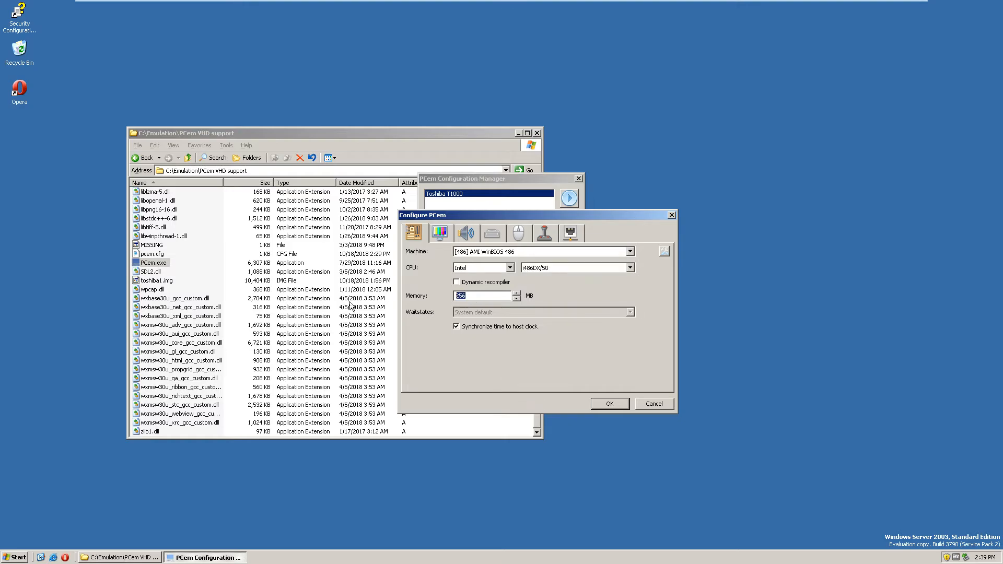
Step: Set memory to 32 MB, enable the dynamic recompiler and save the configuration
text(32)
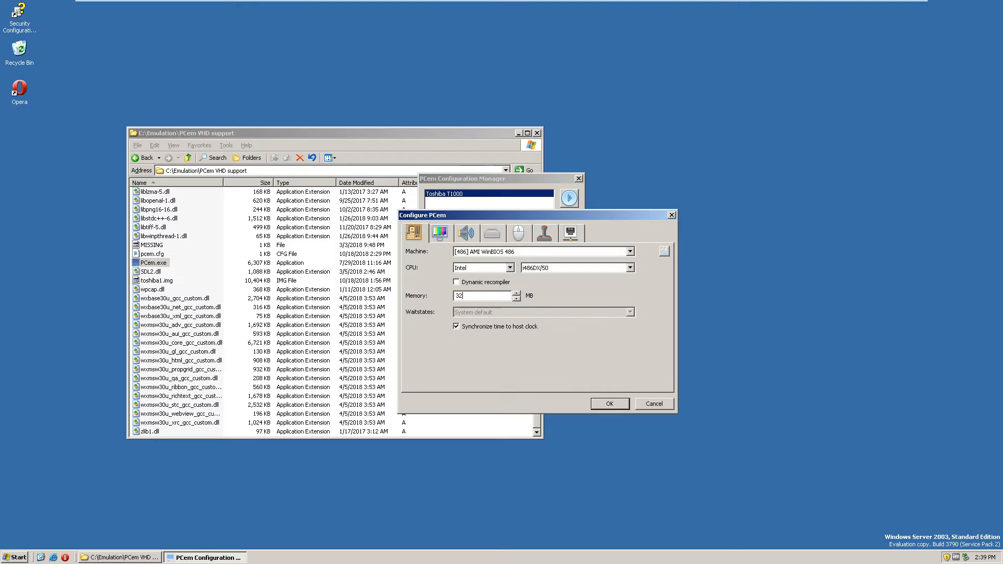
click(455, 281)
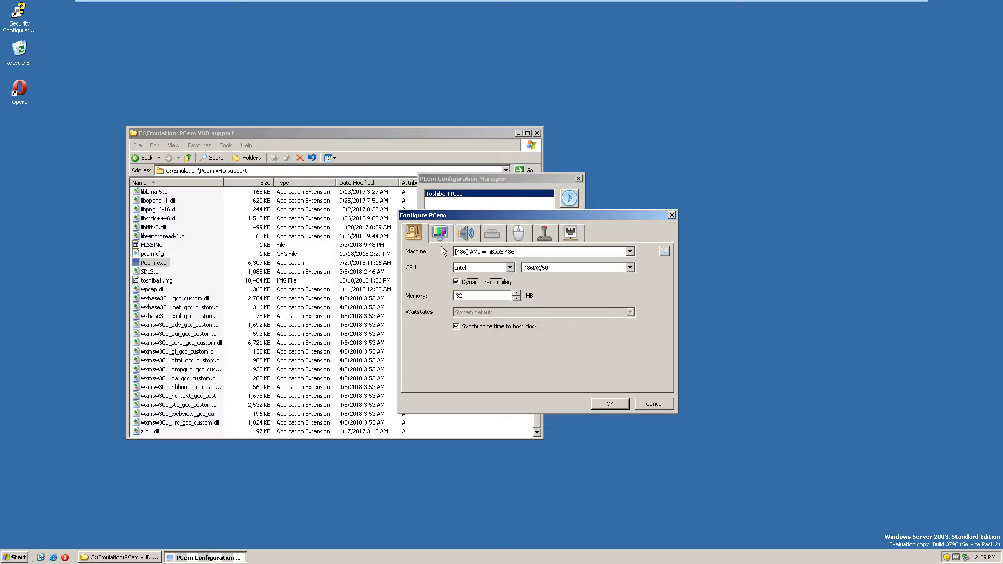
click(440, 232)
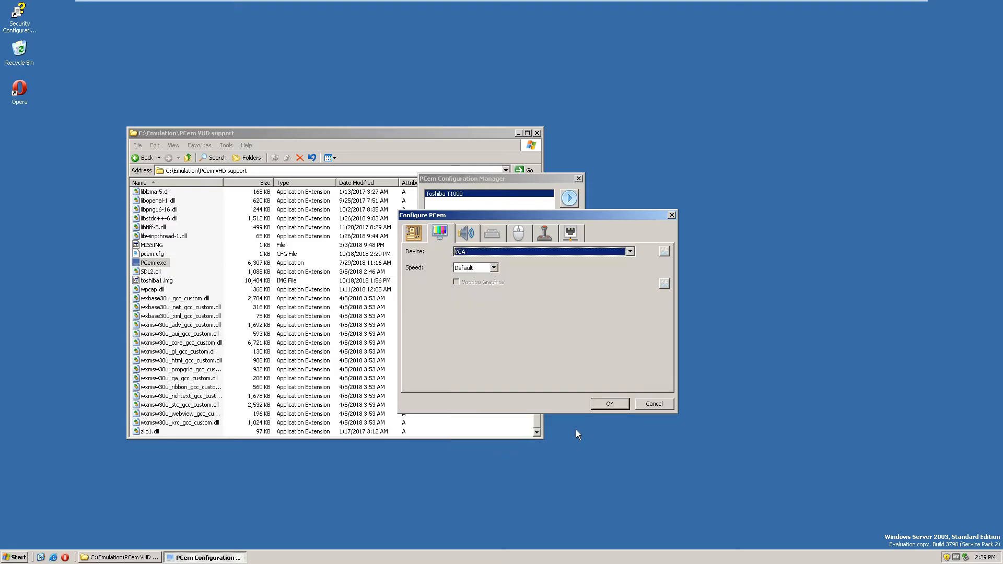
click(608, 404)
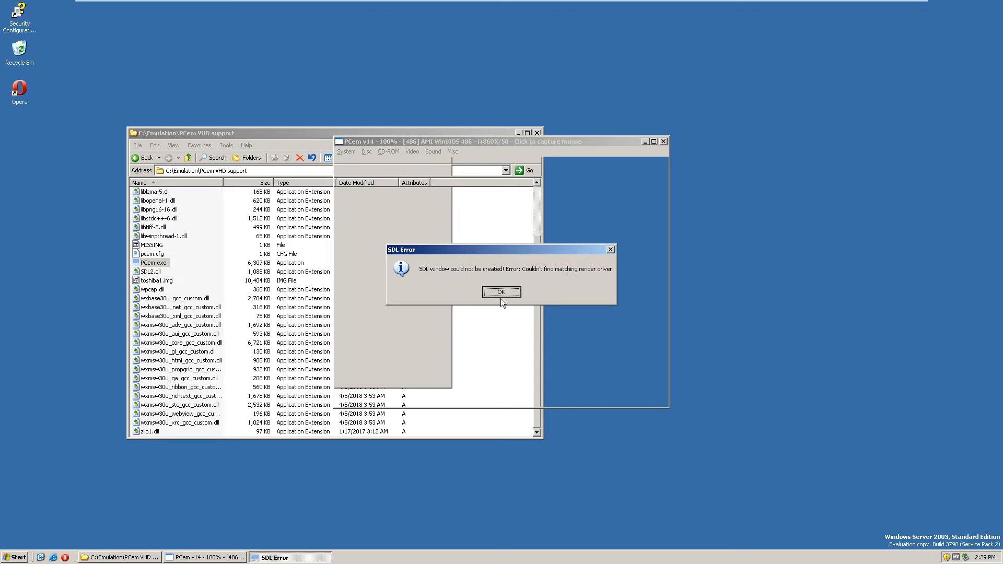
Step: Dismiss the SDL render error and switch the render driver to Software
click(412, 151)
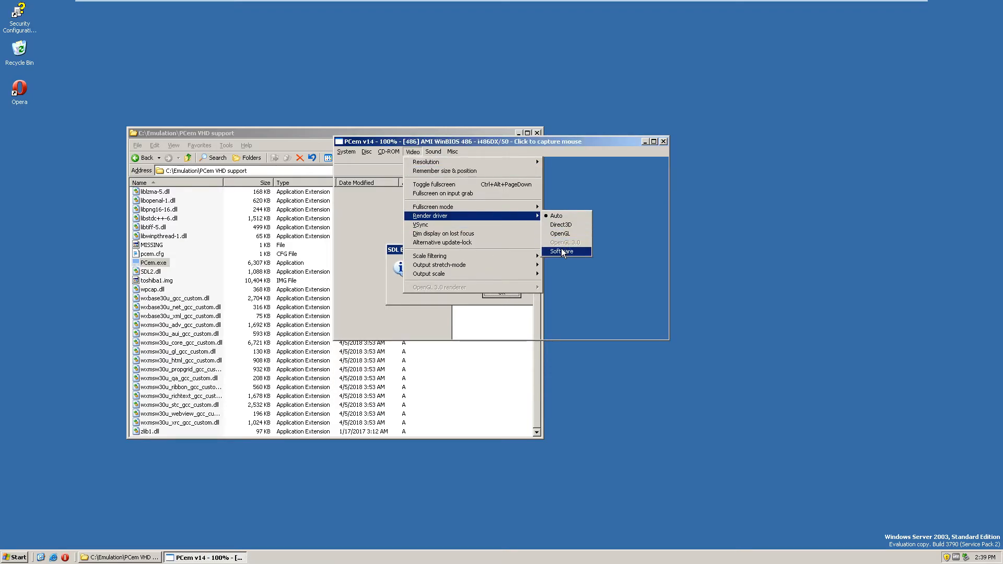
click(562, 252)
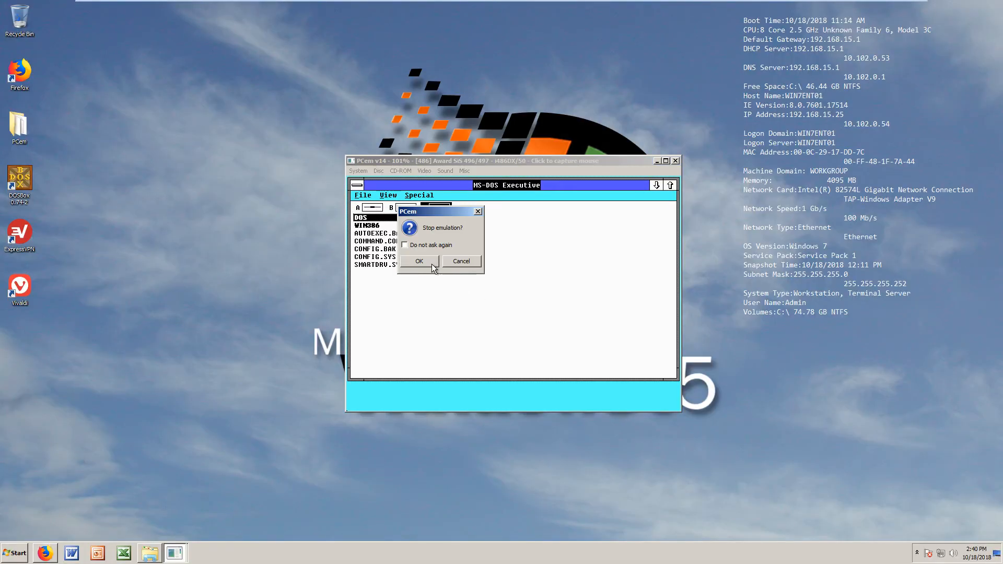
Step: Confirm stopping the emulation and set the machine to AMI WinBIOS 486 with i486DX/50
click(419, 261)
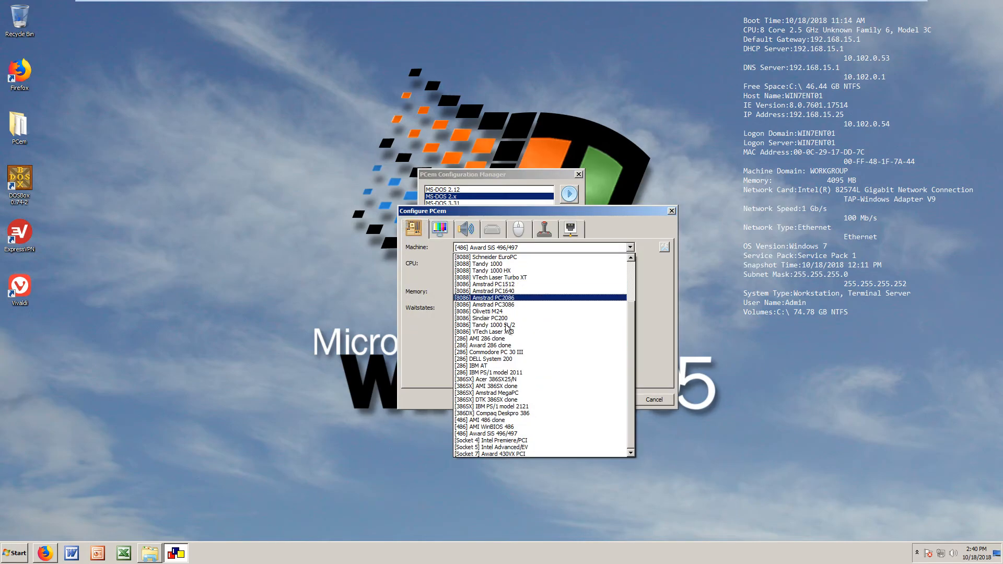
click(489, 426)
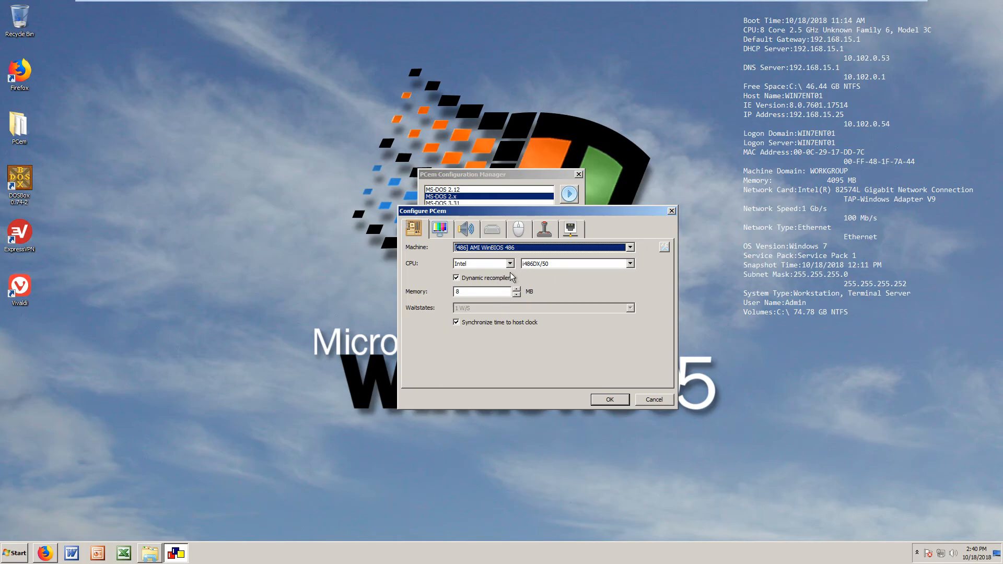
click(573, 264)
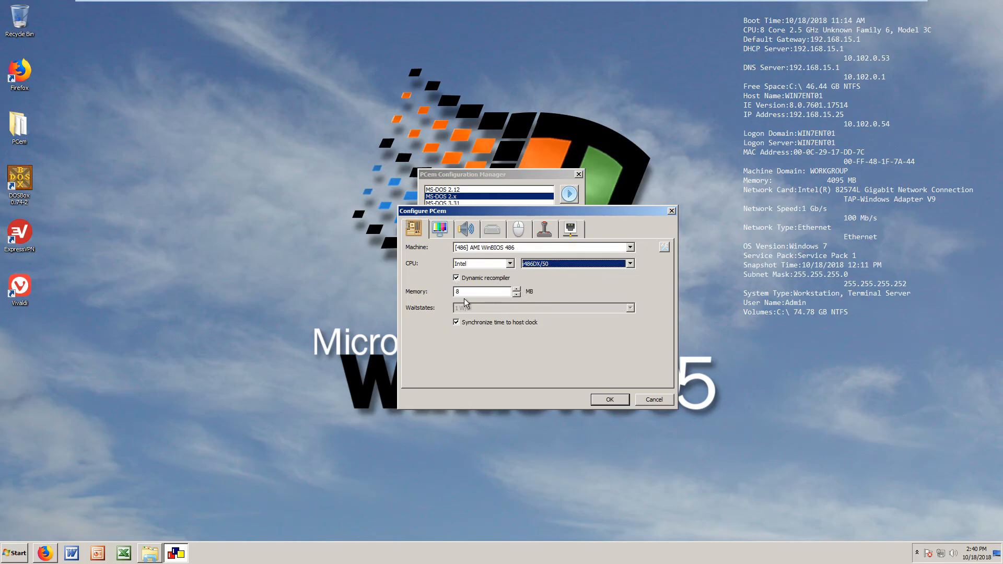
click(439, 229)
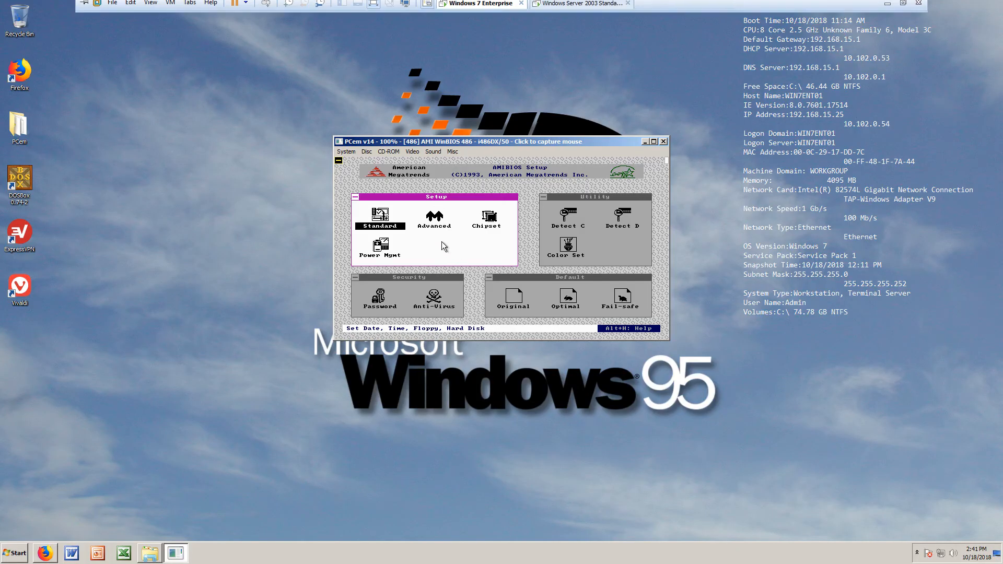
Step: Capture the mouse inside the emulated machine at the AMIBIOS Setup screen
click(444, 247)
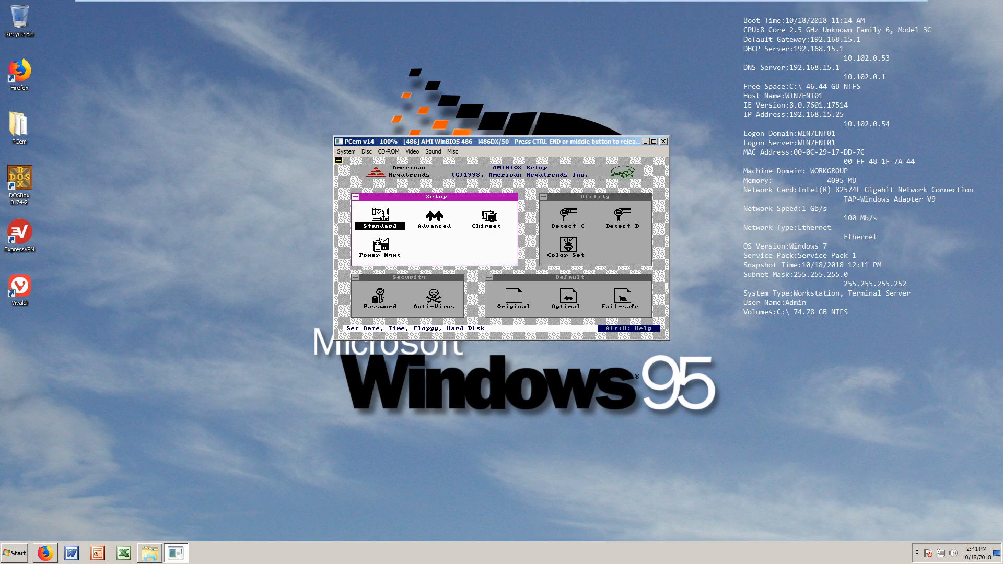